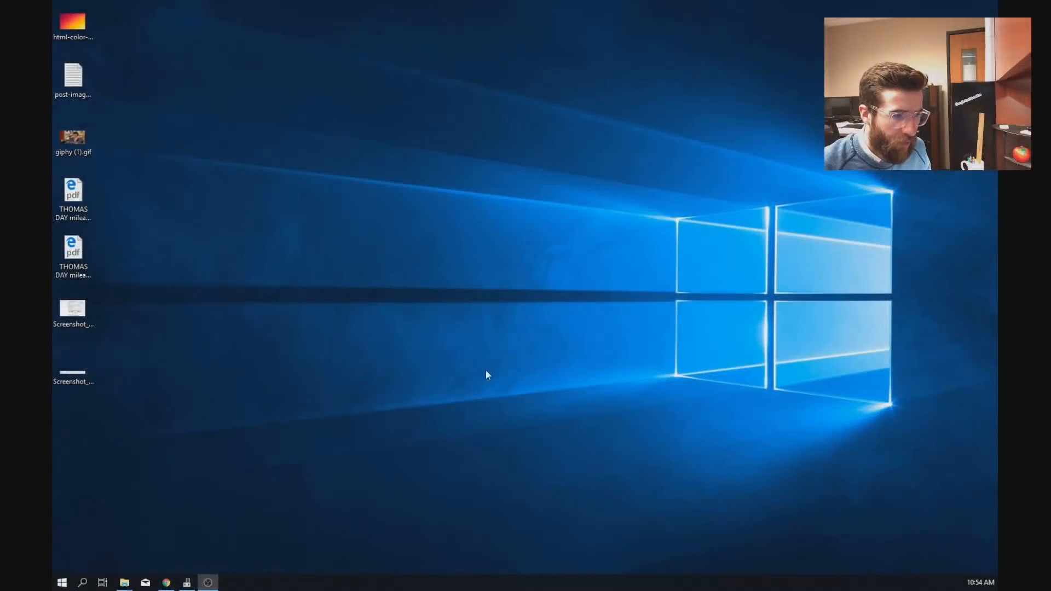
mouse_move(809, 288)
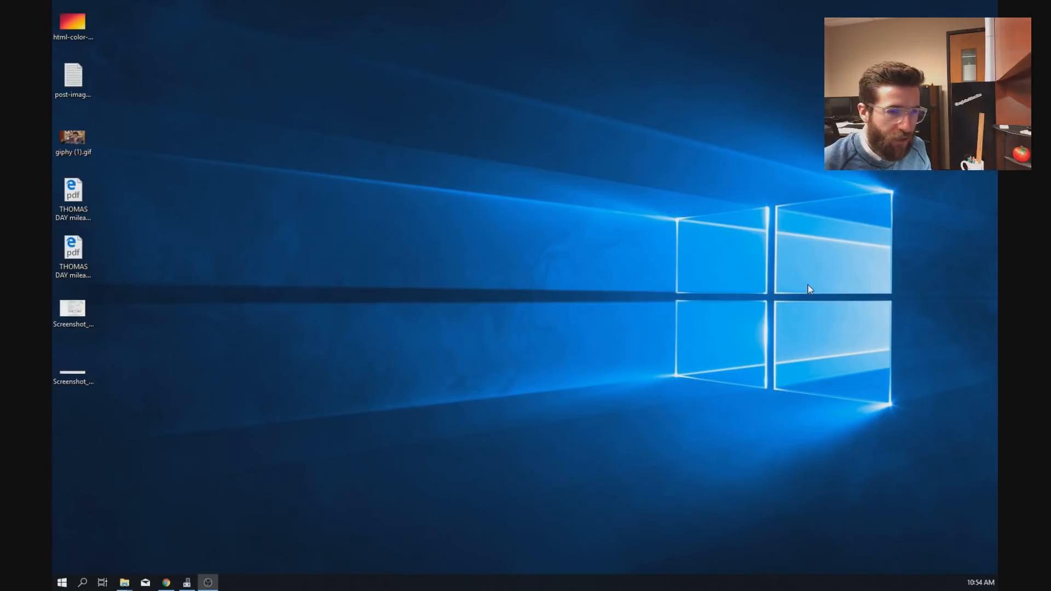
mouse_move(73, 523)
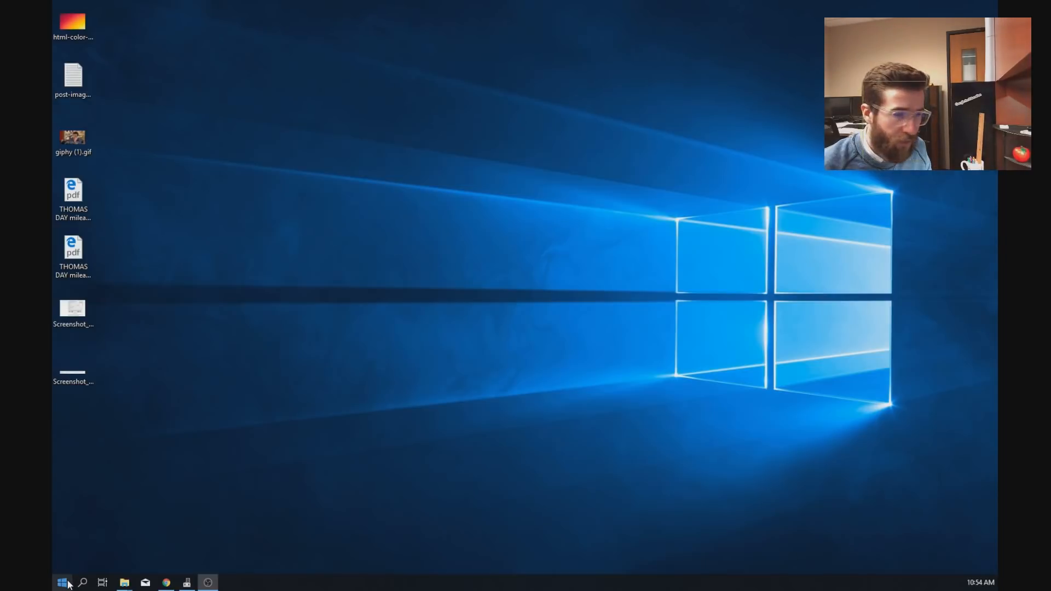
- Launch Drive File Stream from the Start menu's installed apps list under D
left_click(61, 582)
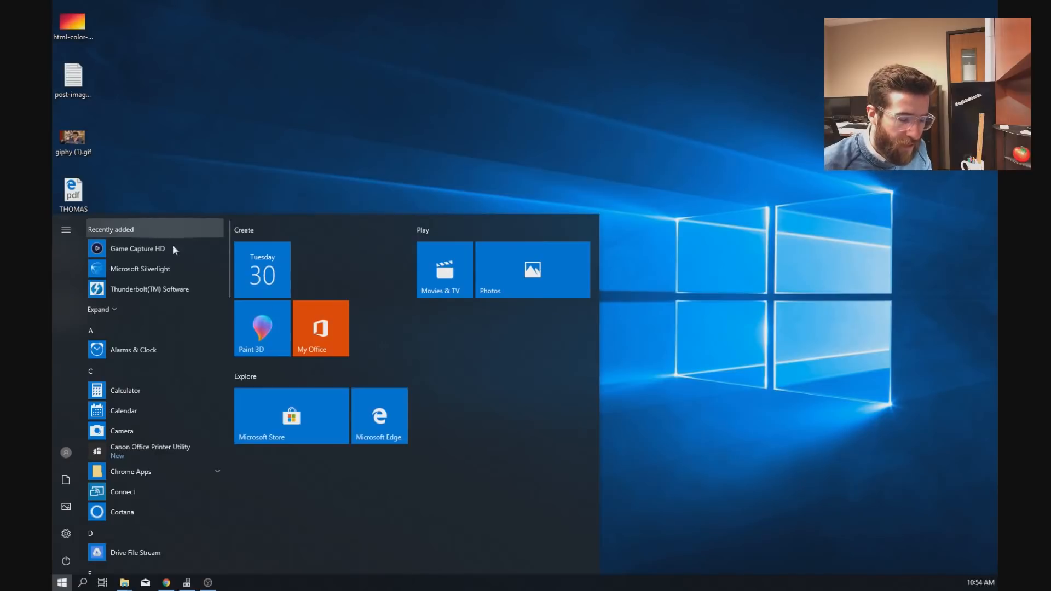
scroll("down", 3)
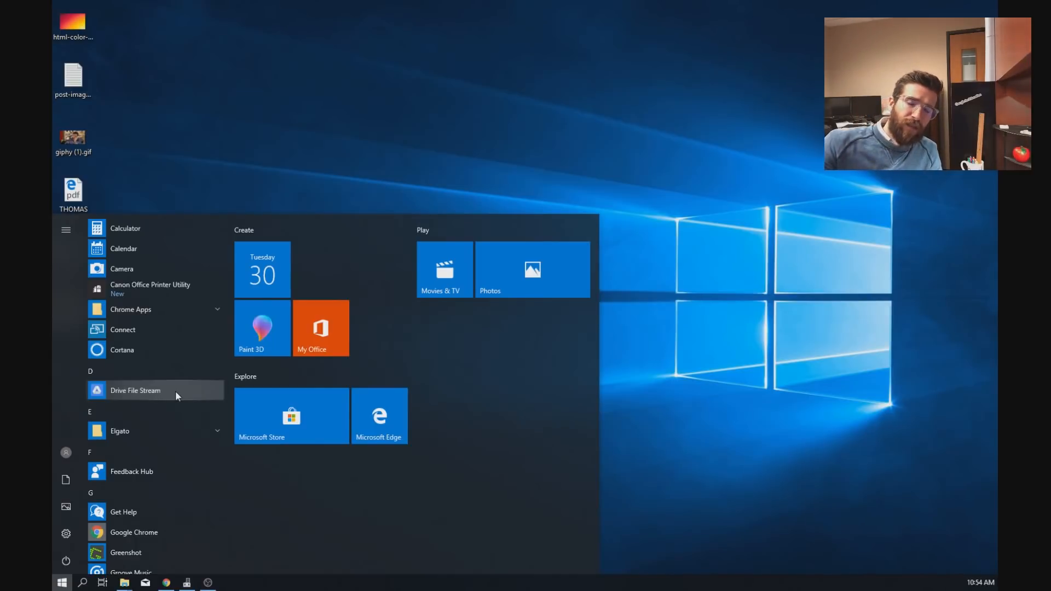
mouse_move(204, 377)
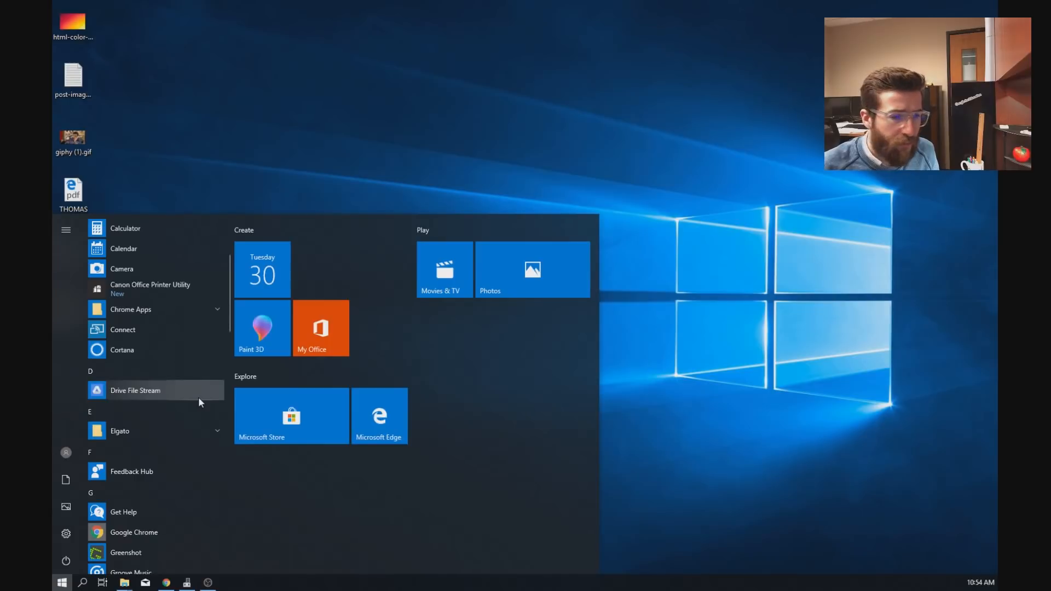
left_click(123, 581)
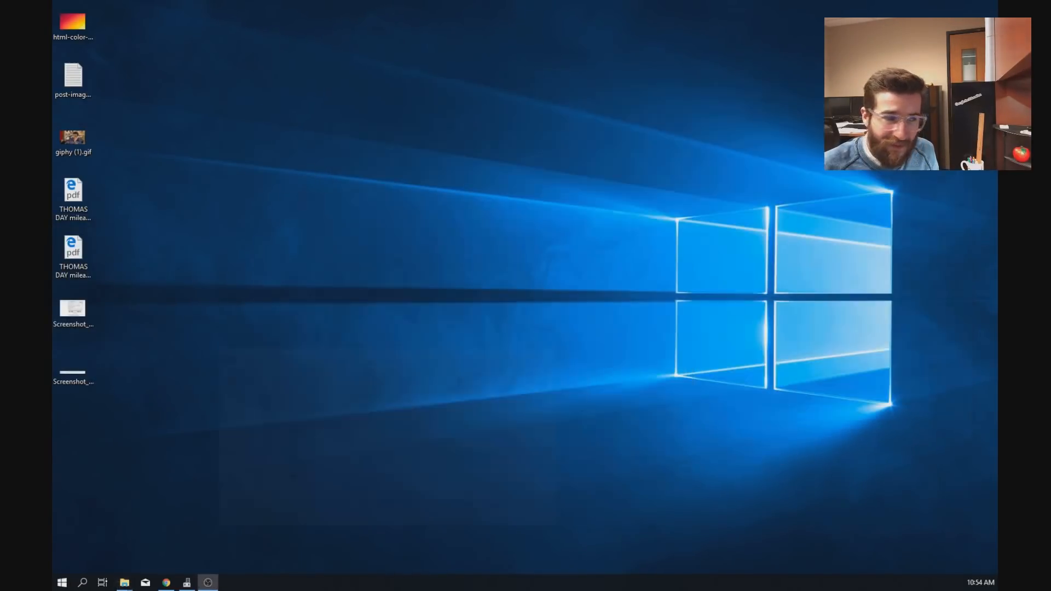
- Sign in with the thomas...-46.org Google account email and password
left_click(208, 581)
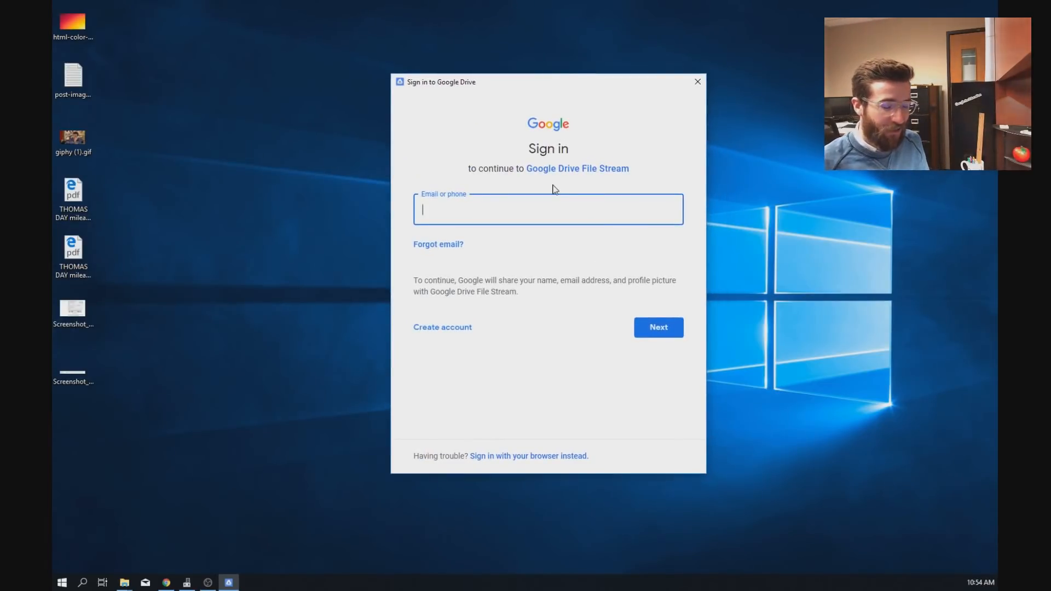
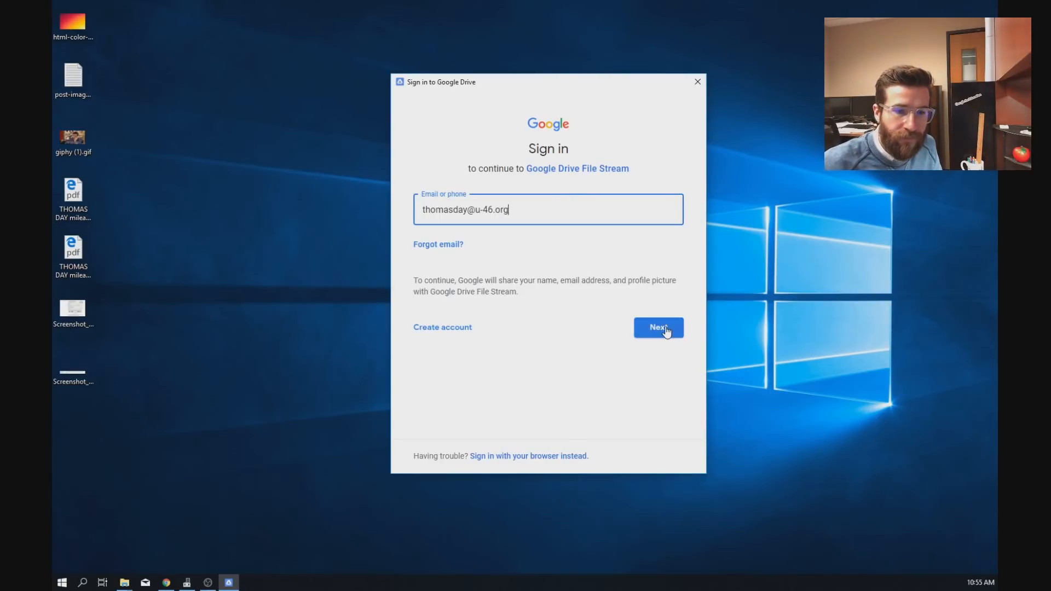
left_click(657, 327)
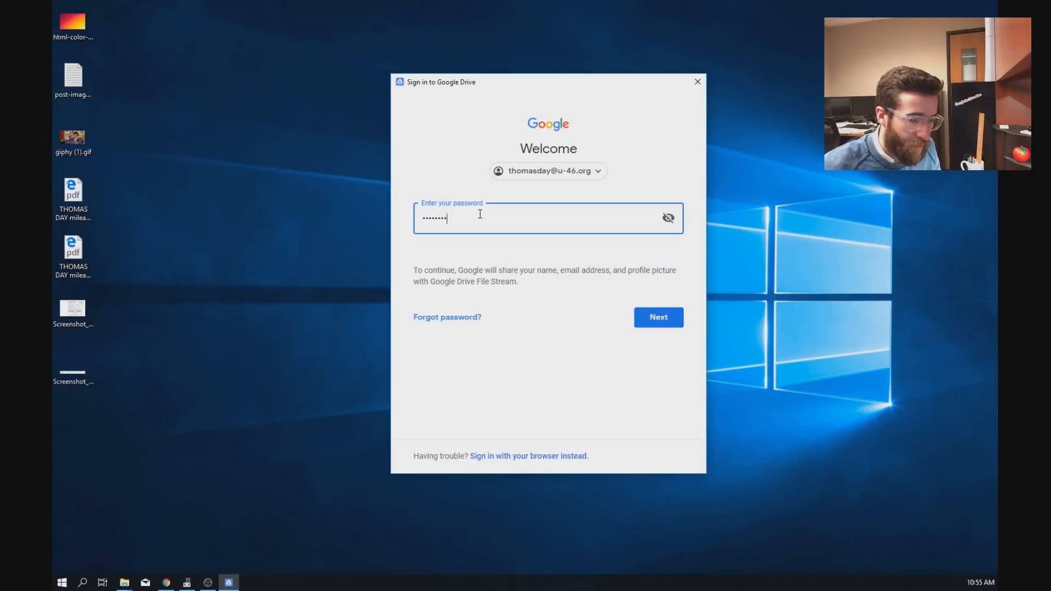
left_click(657, 317)
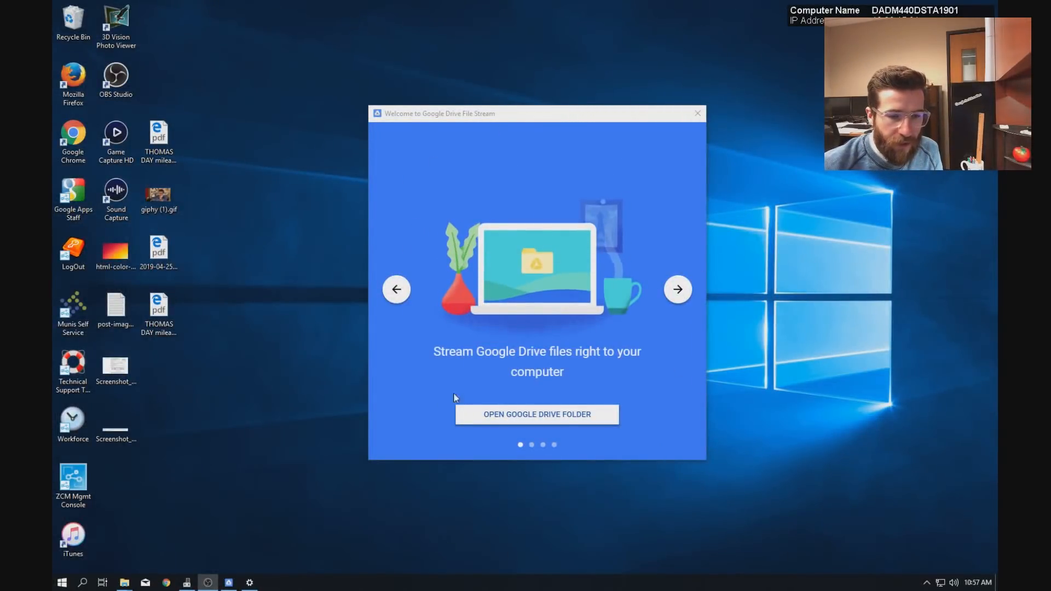
mouse_move(733, 338)
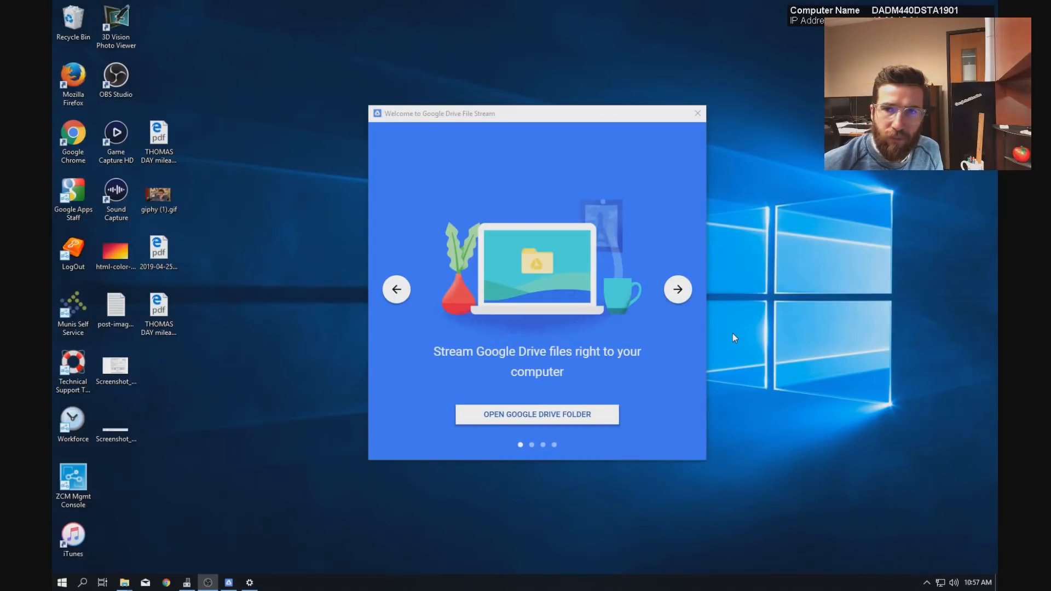
mouse_move(679, 289)
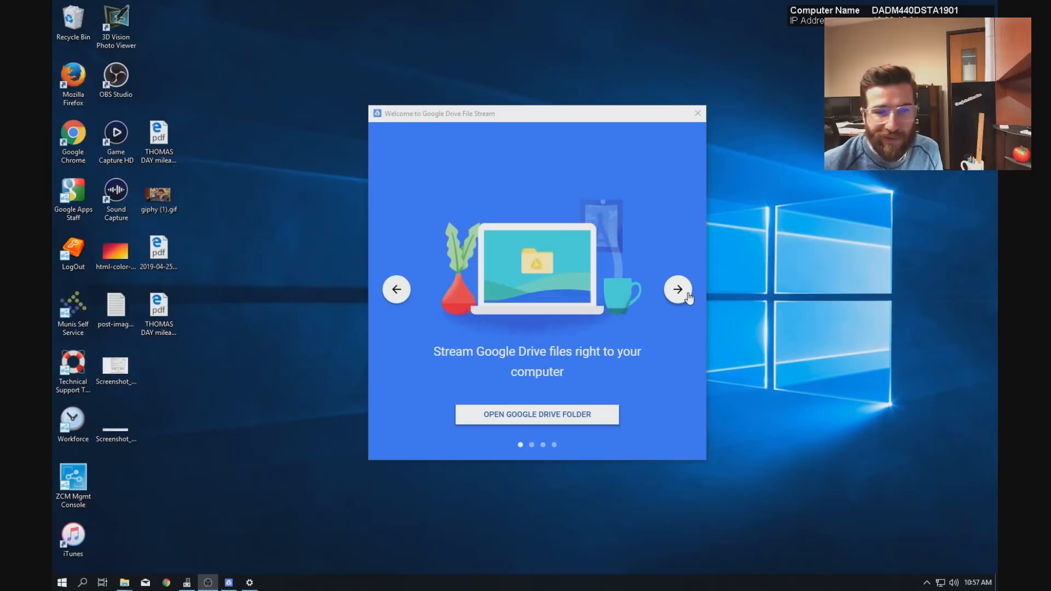
- Advance past the welcome slide to open the H: drive in File Explorer
left_click(696, 113)
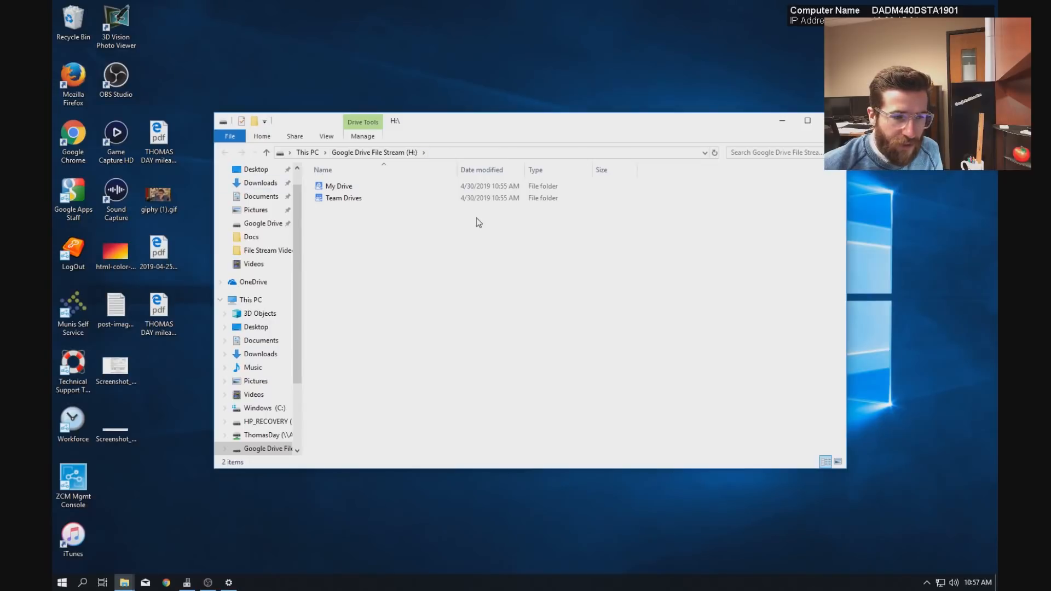
- Browse from This PC into Google Drive File Stream (H:) and look through My Drive
left_click(250, 300)
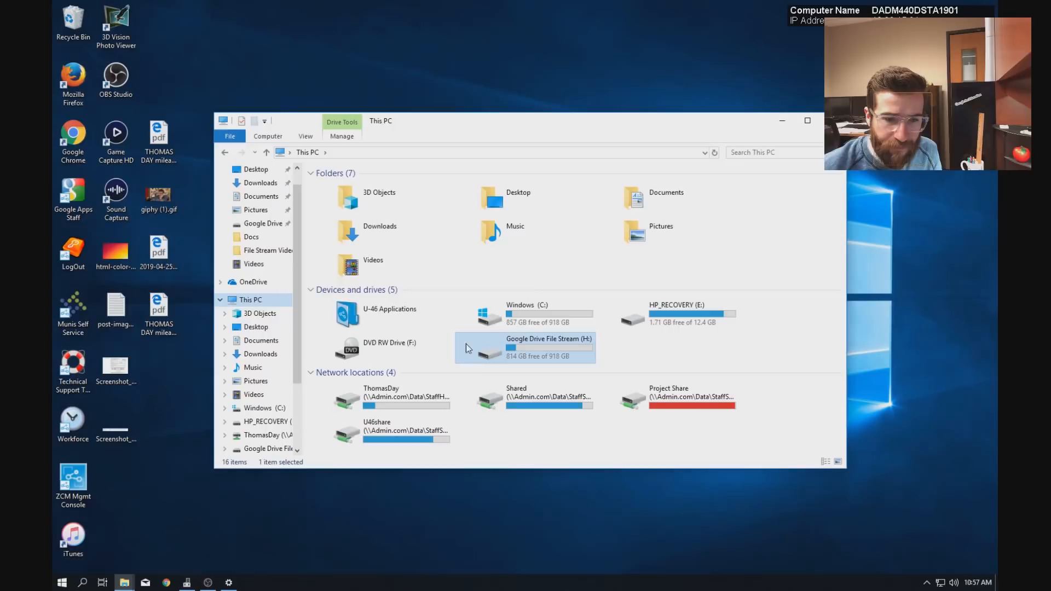
mouse_move(503, 351)
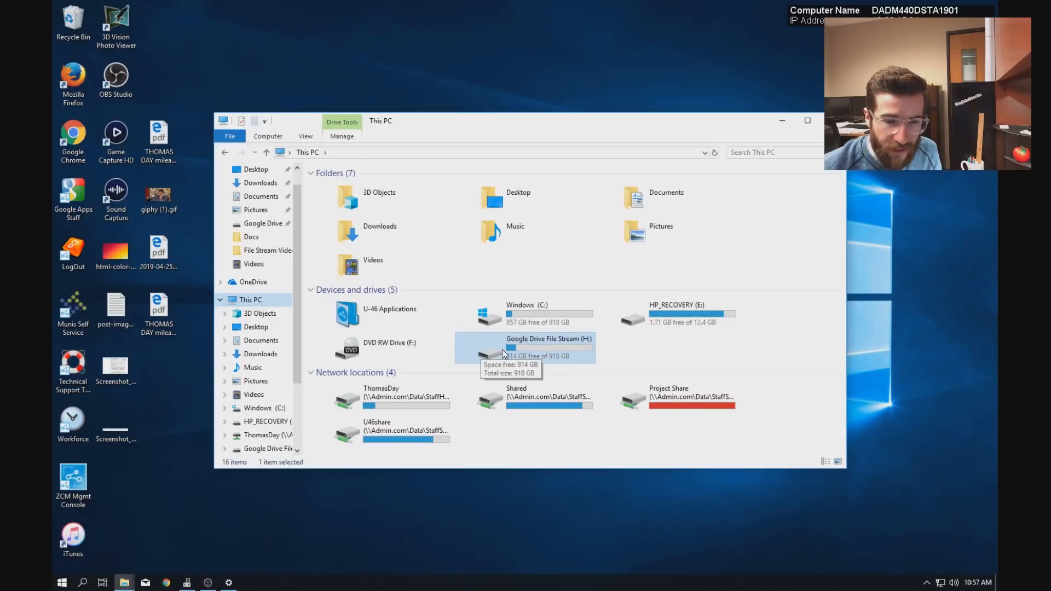
double_click(526, 338)
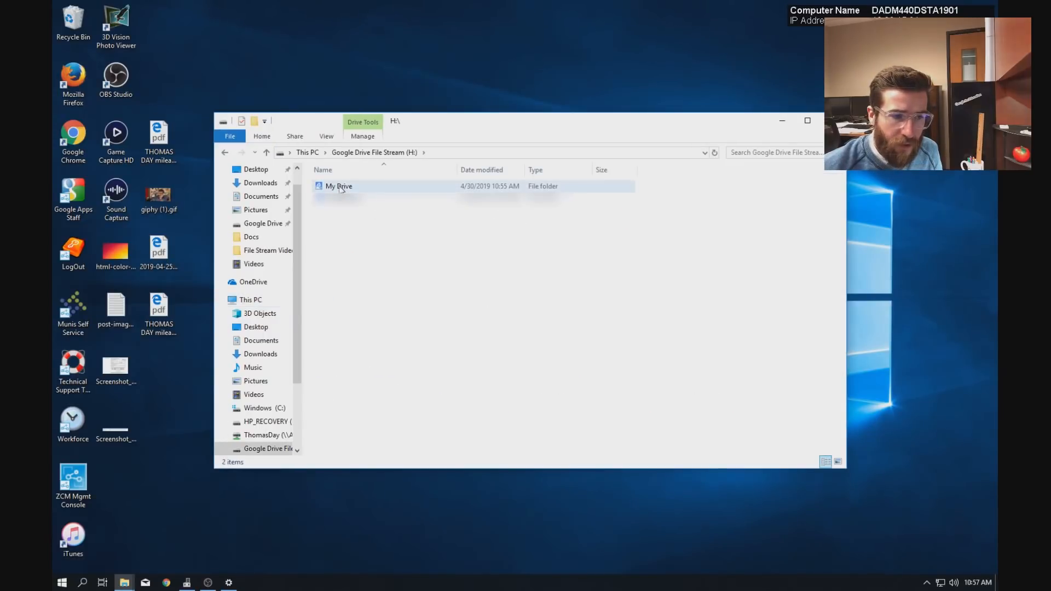
mouse_move(385, 188)
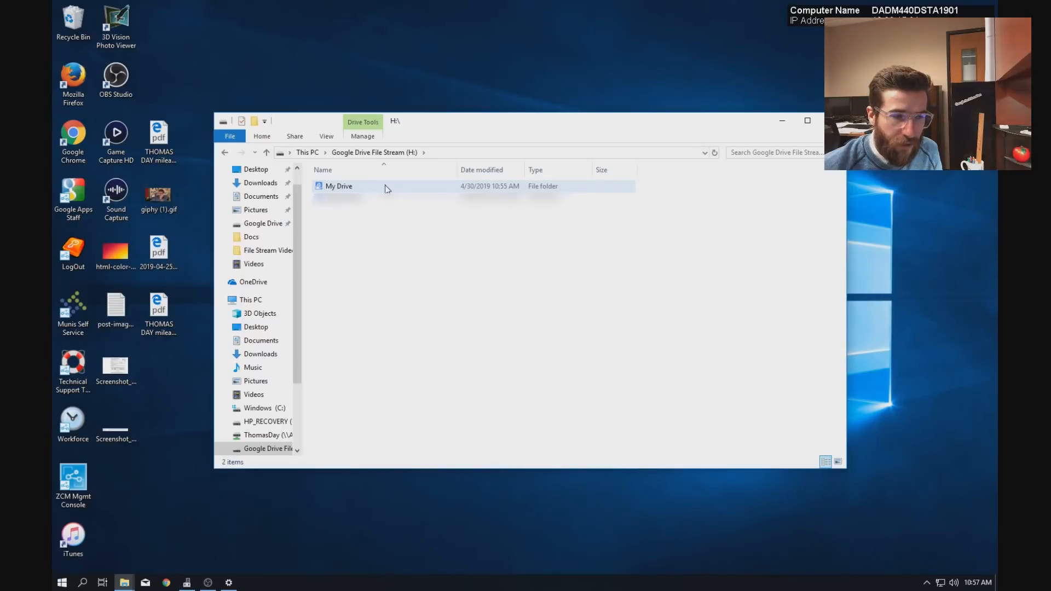
double_click(338, 186)
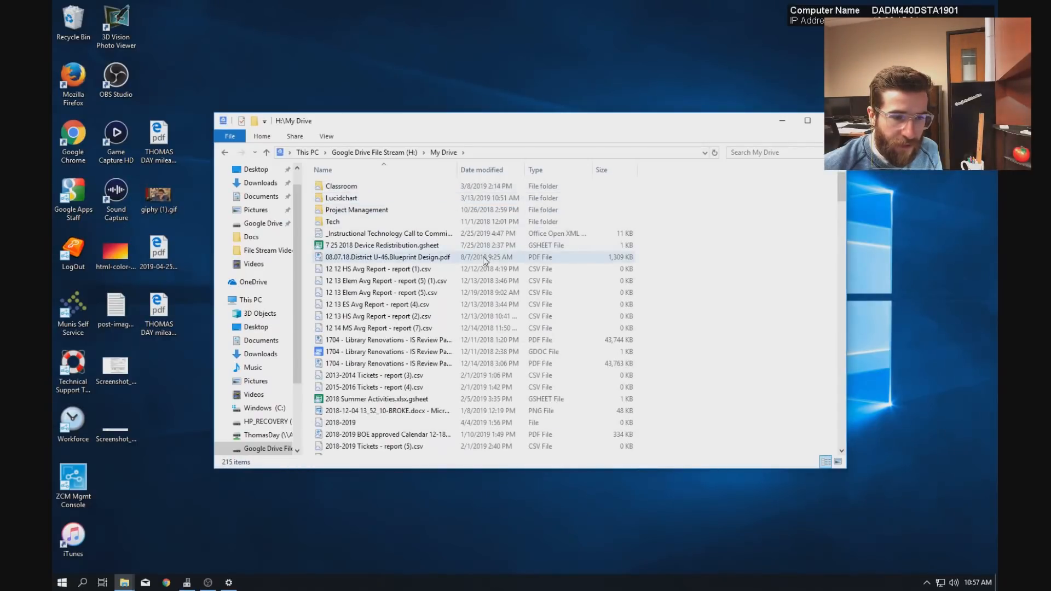
scroll("down", 3)
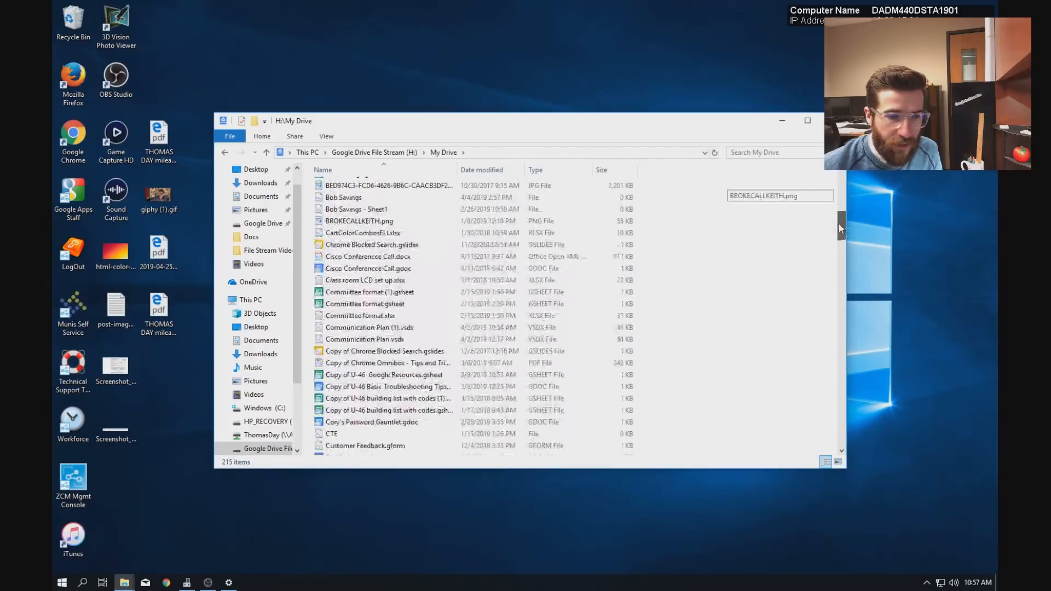
scroll("down", 3)
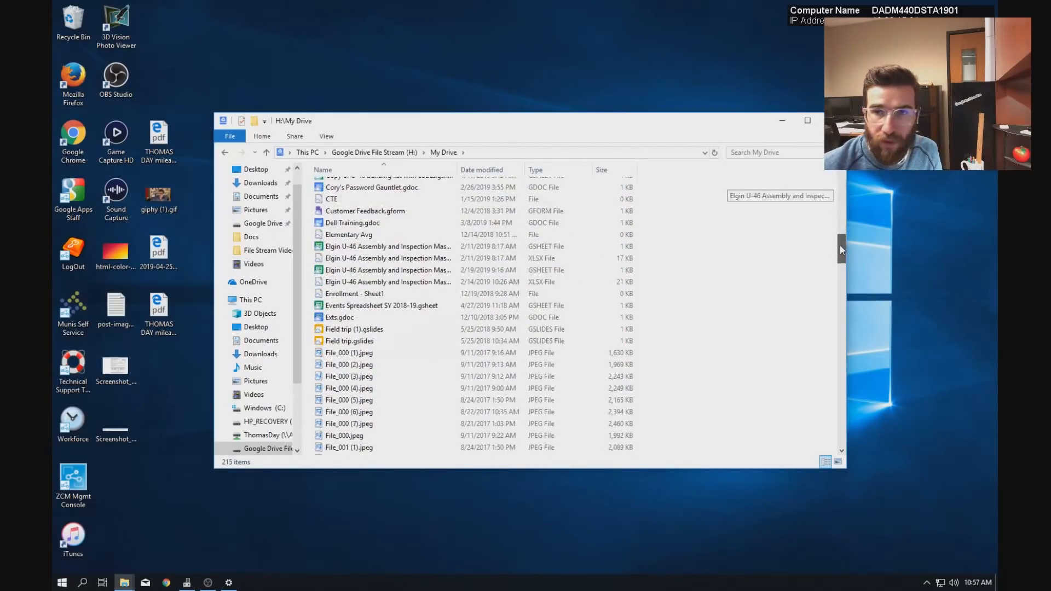
scroll("down", 3)
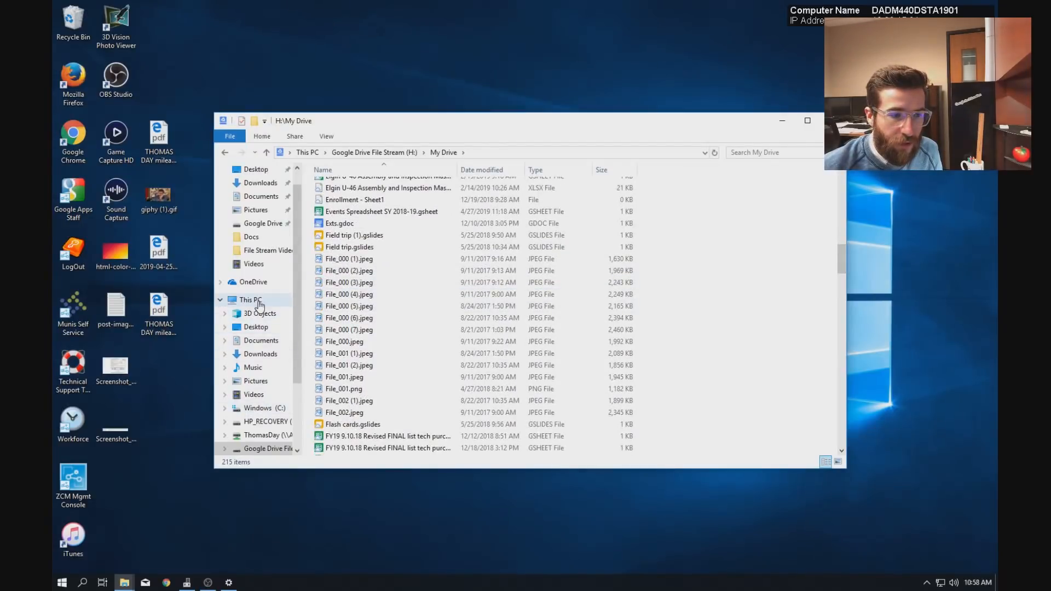
- Return to My Drive, copy the four selected desktop files into it and check the tray icons
left_click(251, 300)
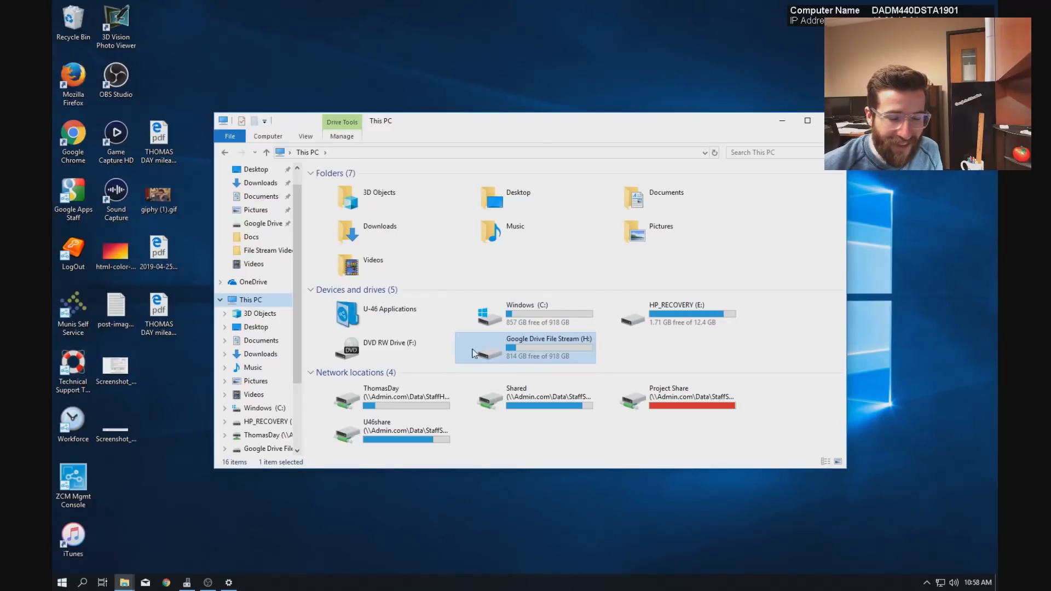
double_click(524, 347)
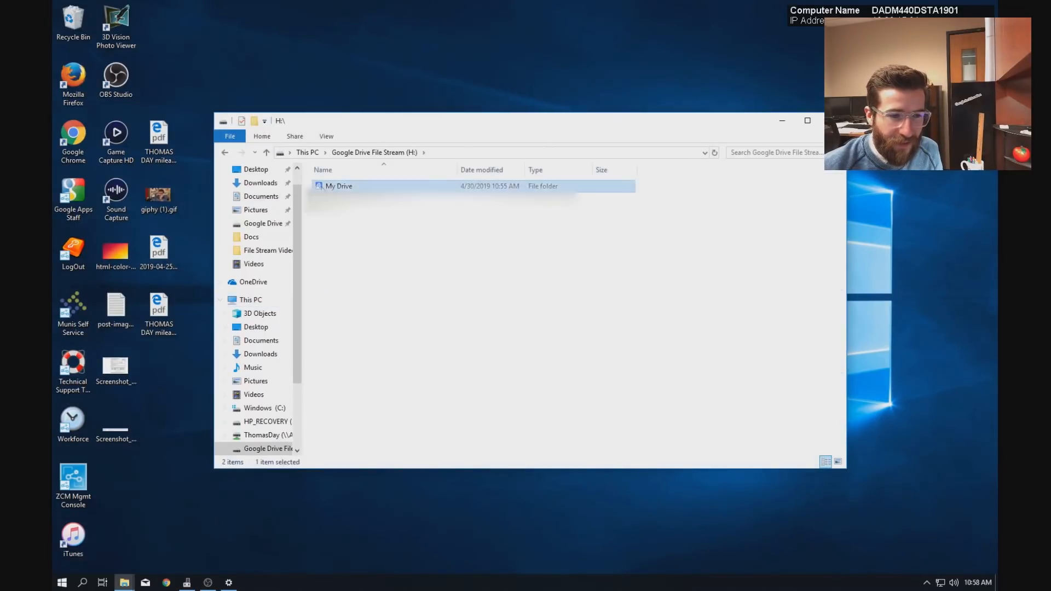
double_click(339, 186)
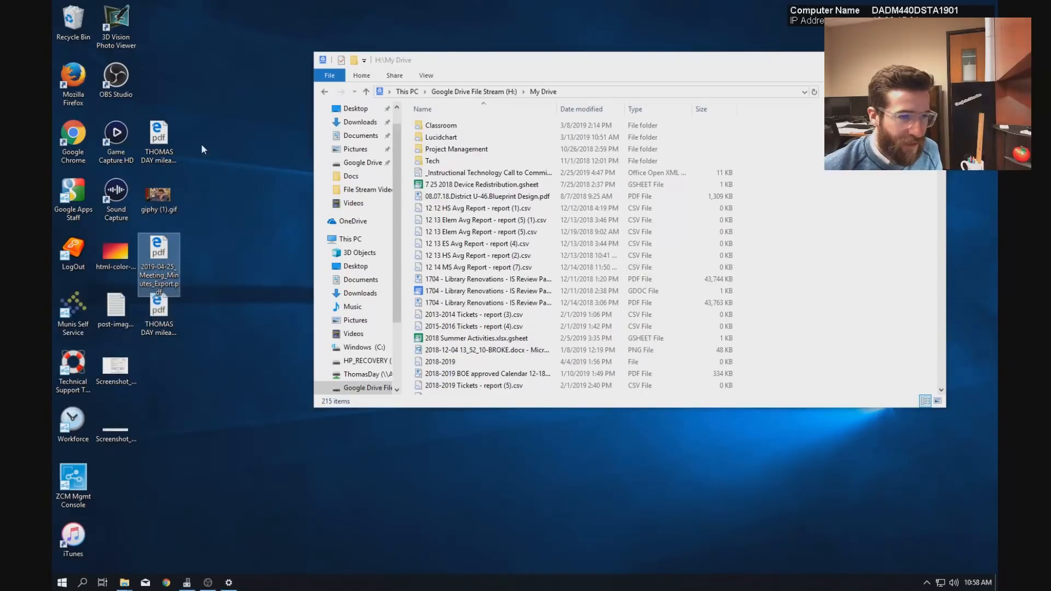
left_click(159, 309)
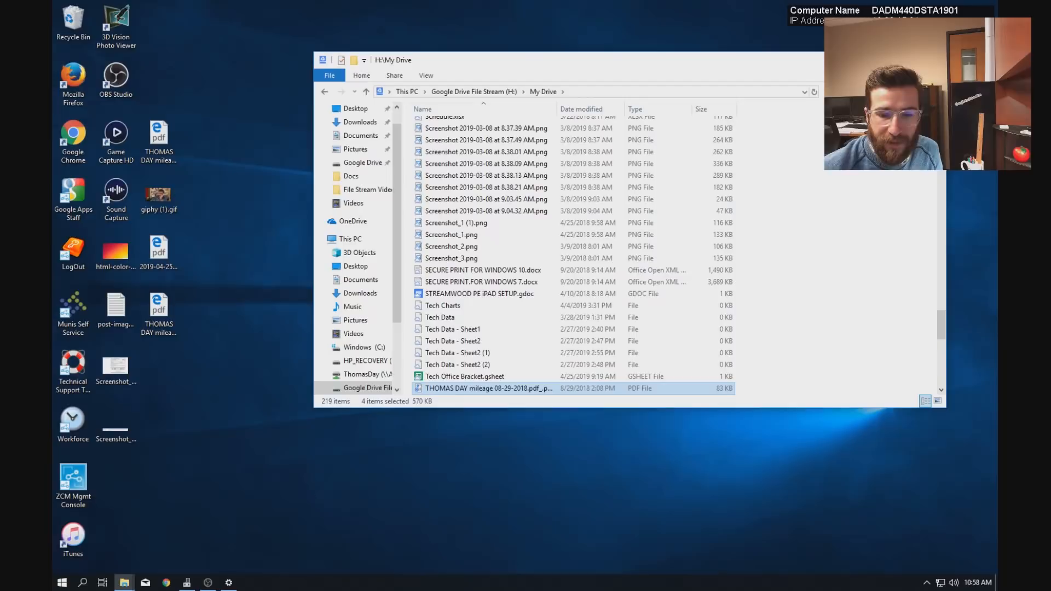
left_click(930, 581)
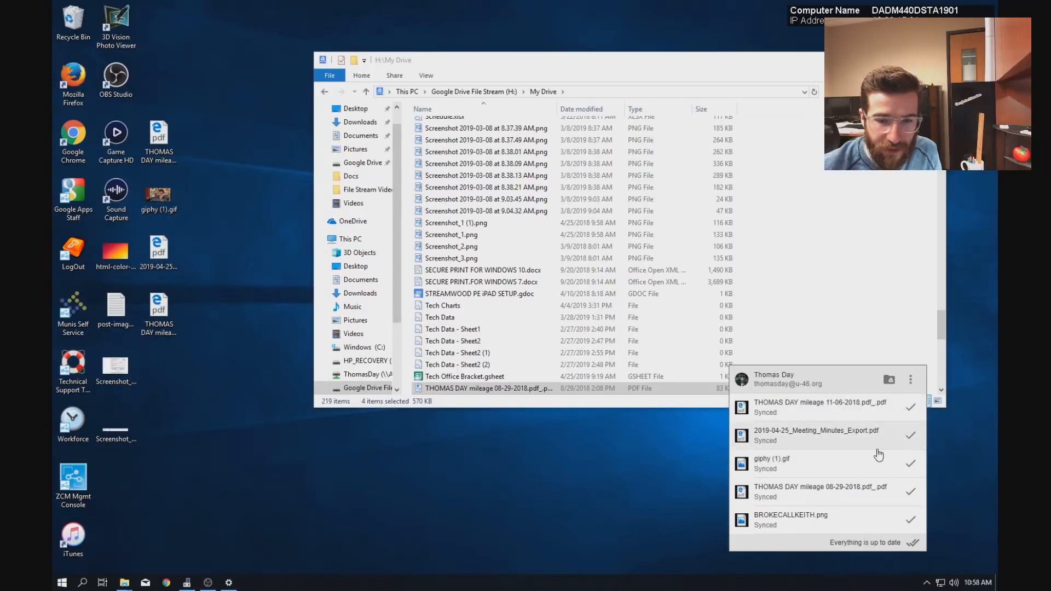
mouse_move(811, 428)
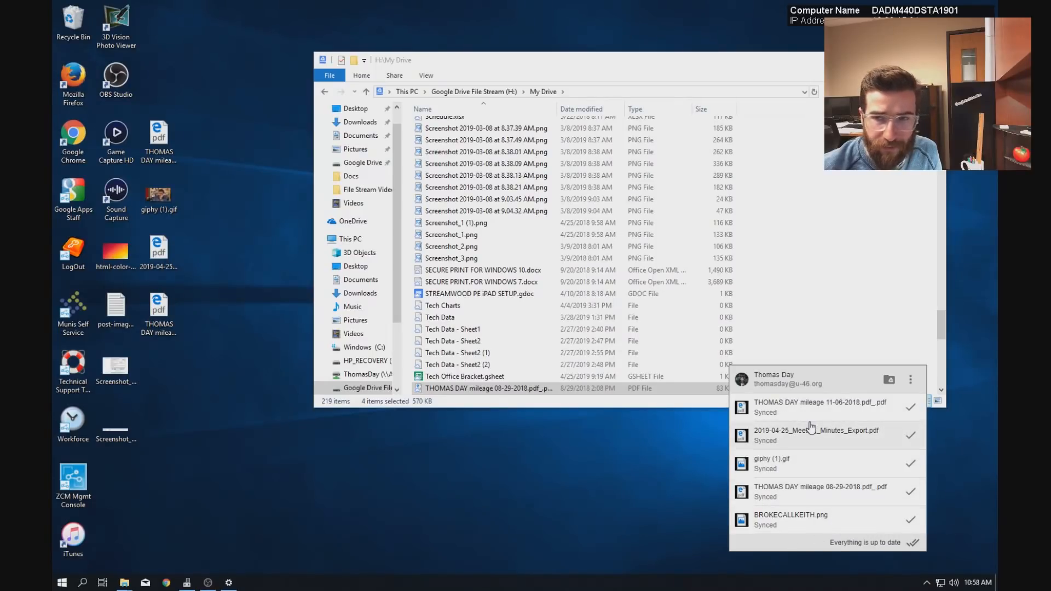
mouse_move(829, 419)
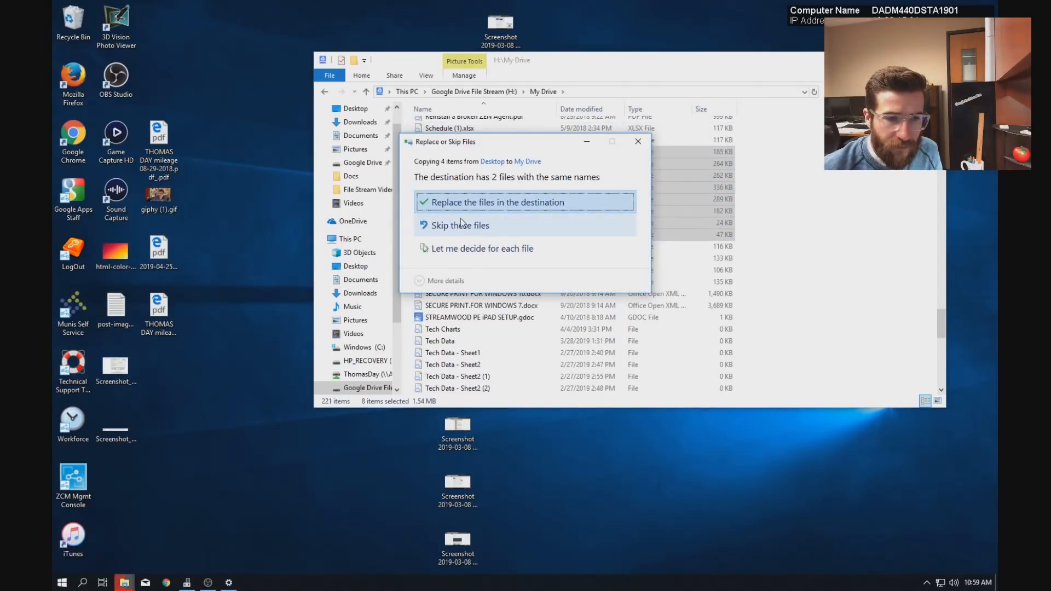
- Skip the two same-named files in the Replace or Skip dialog and view sync progress
left_click(497, 202)
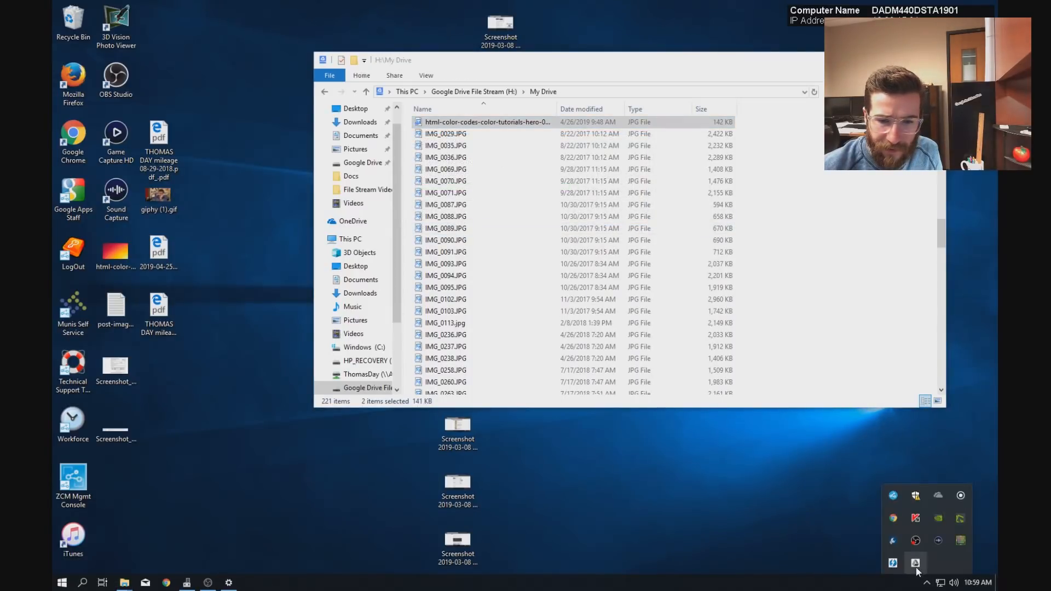
left_click(915, 563)
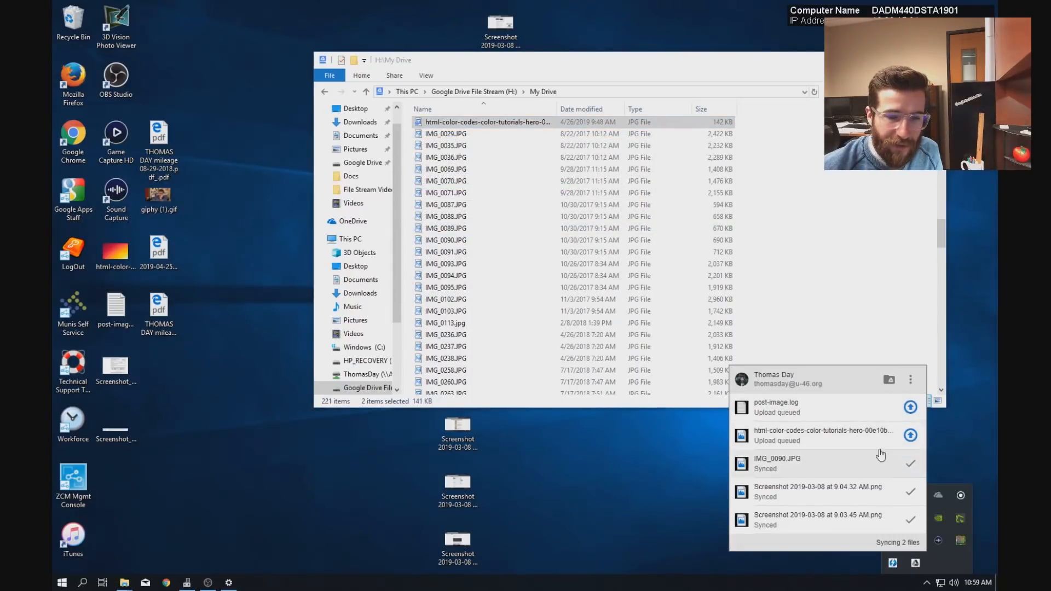
mouse_move(847, 410)
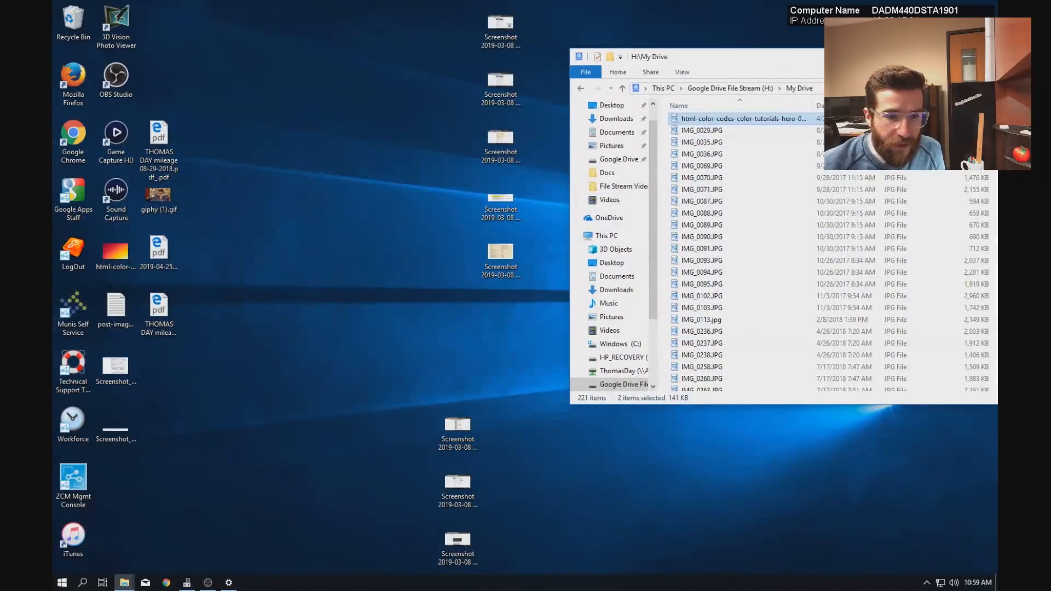
- Choose 'Replace the files in the destination' for the eight same-named screenshots
left_click(500, 259)
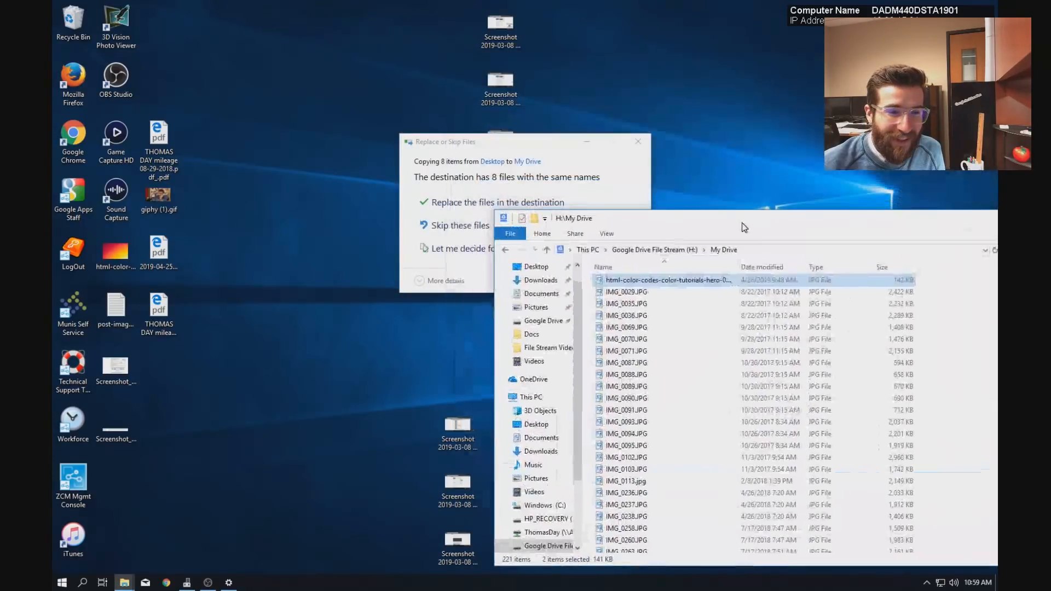
left_click(497, 202)
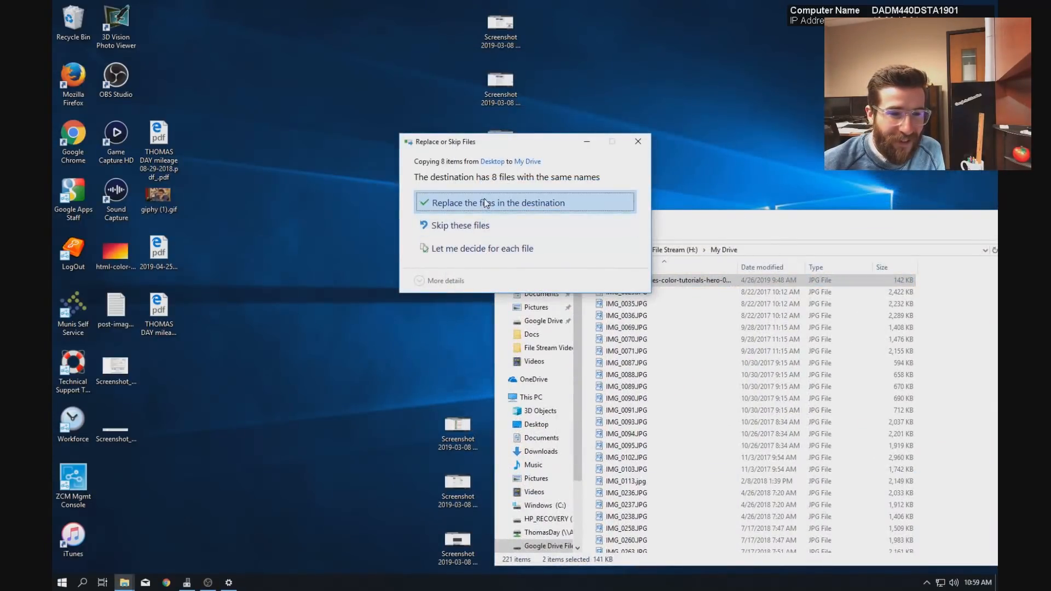
left_click(499, 202)
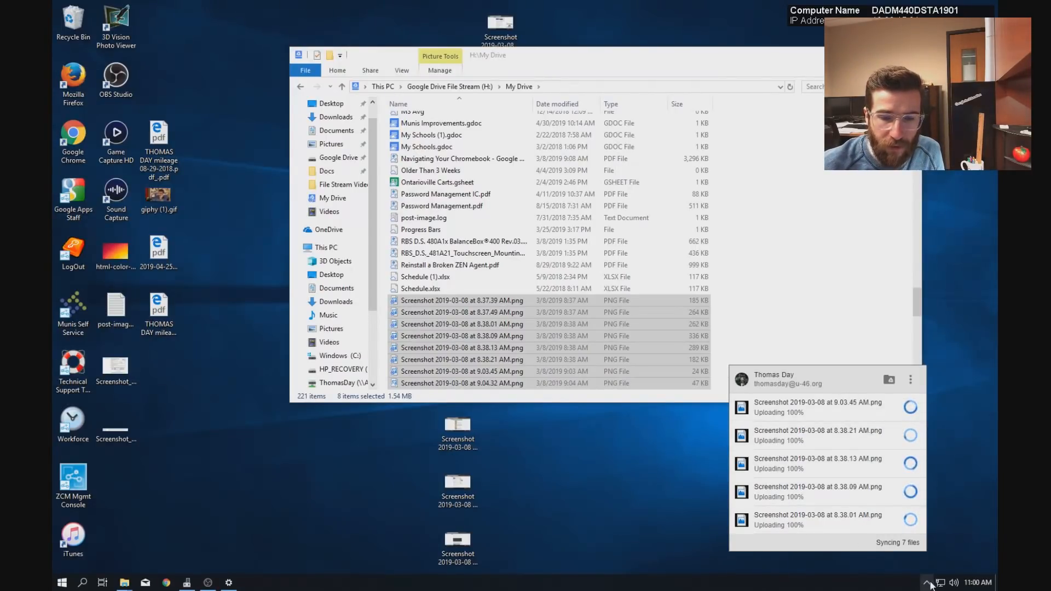
- Check the Drive File Stream tray panel shows the screenshots synced, then dismiss it
left_click(928, 582)
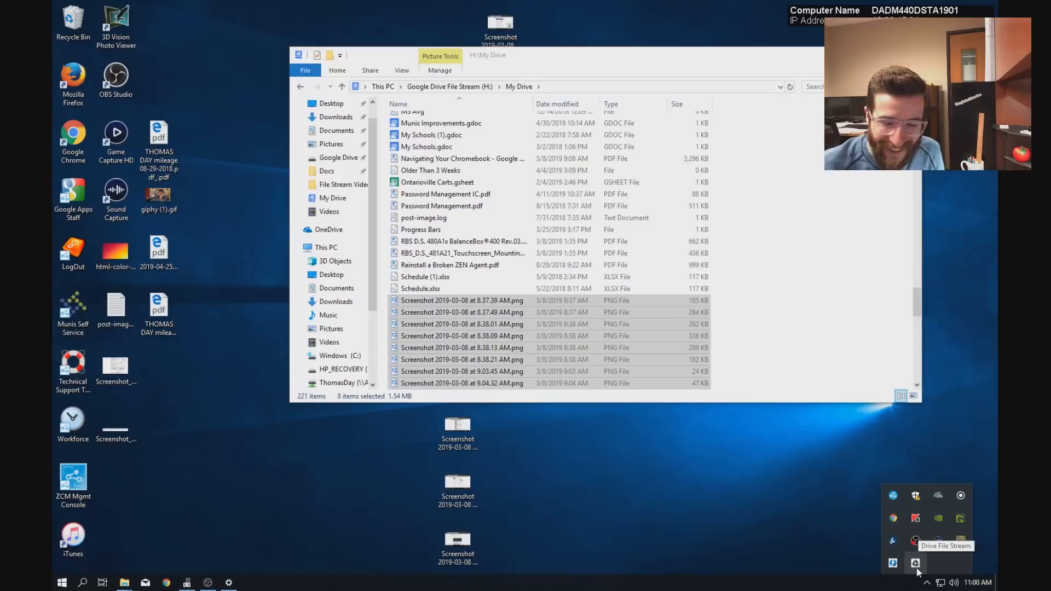
left_click(915, 562)
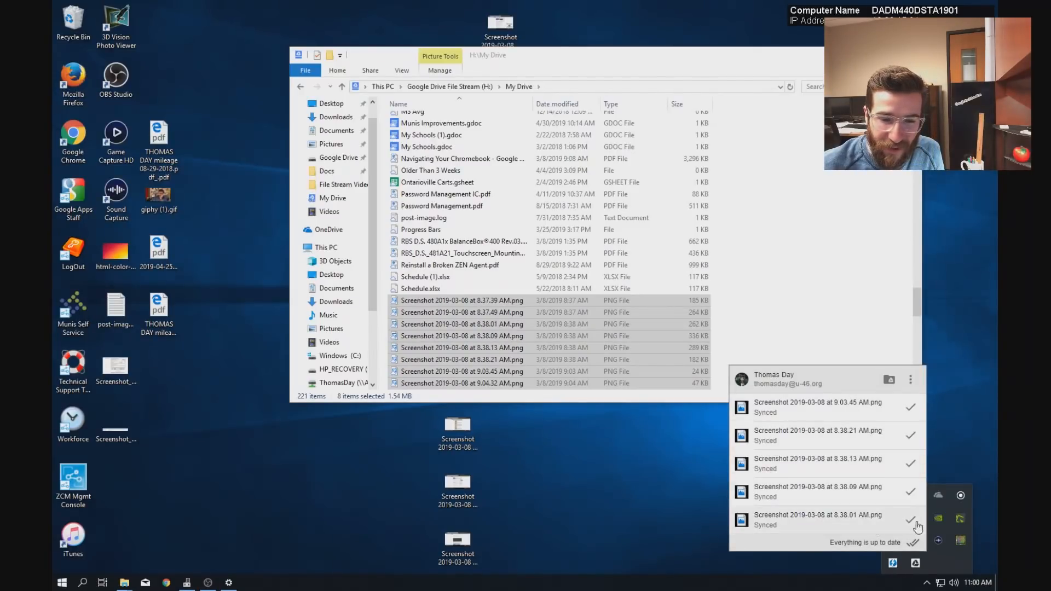
left_click(910, 379)
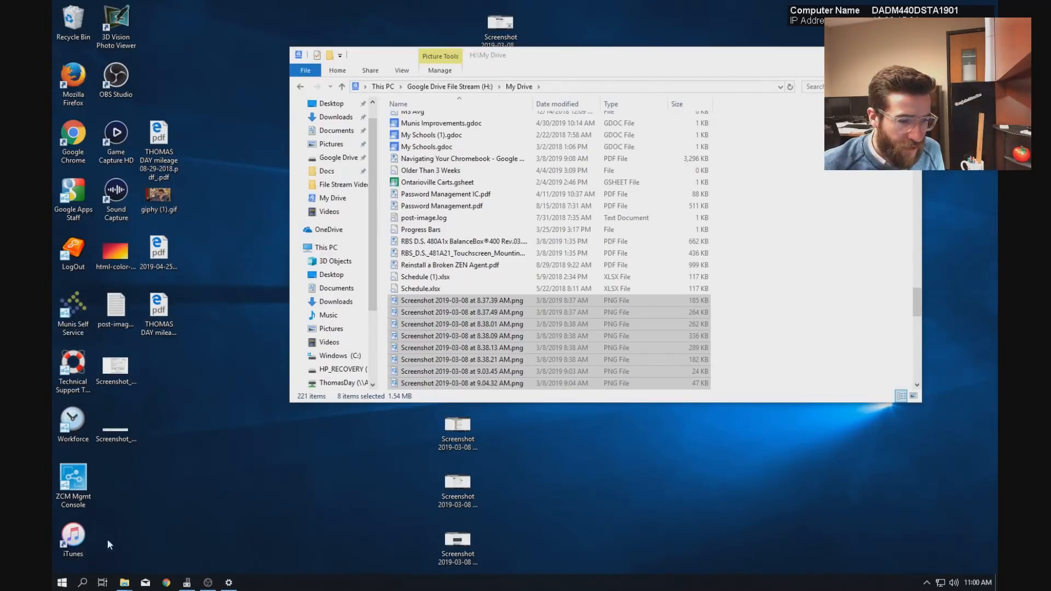
- Navigate through Pictures, My Drive, File Stream Video and Docs into the local Videos folder
left_click(331, 143)
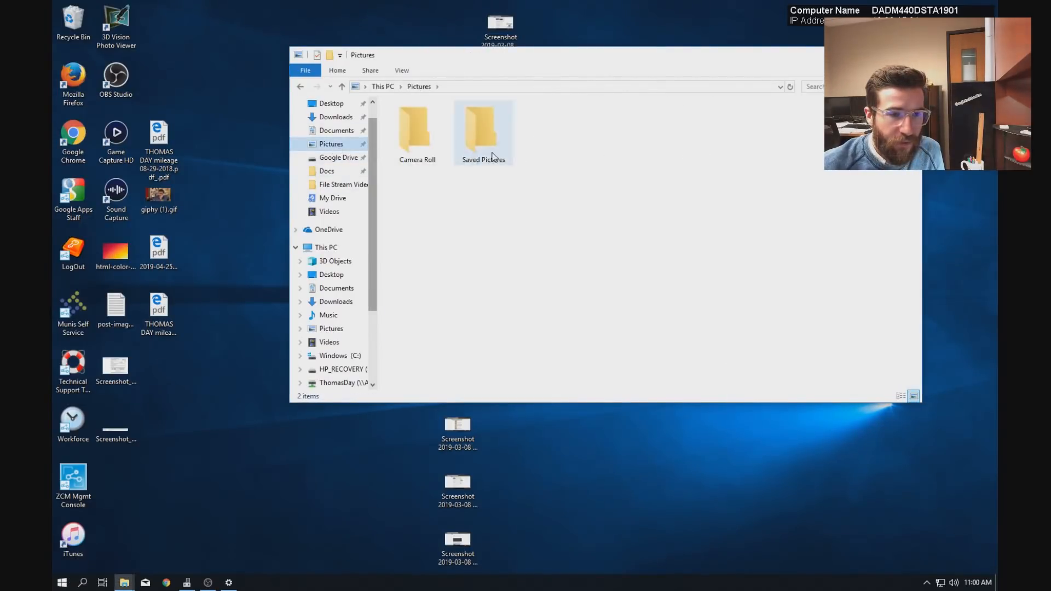
left_click(482, 127)
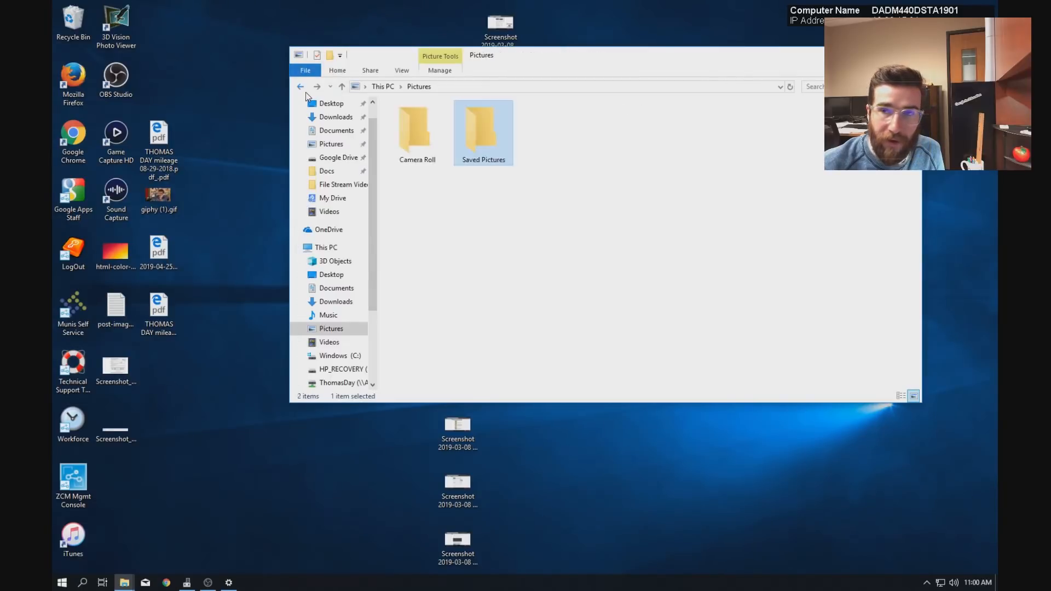
double_click(417, 126)
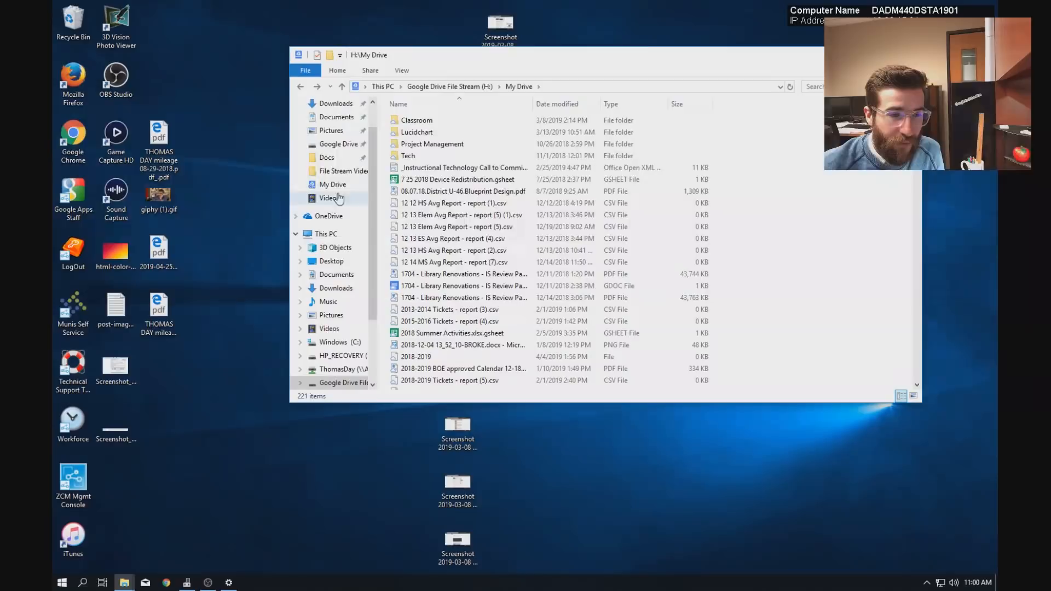
left_click(343, 171)
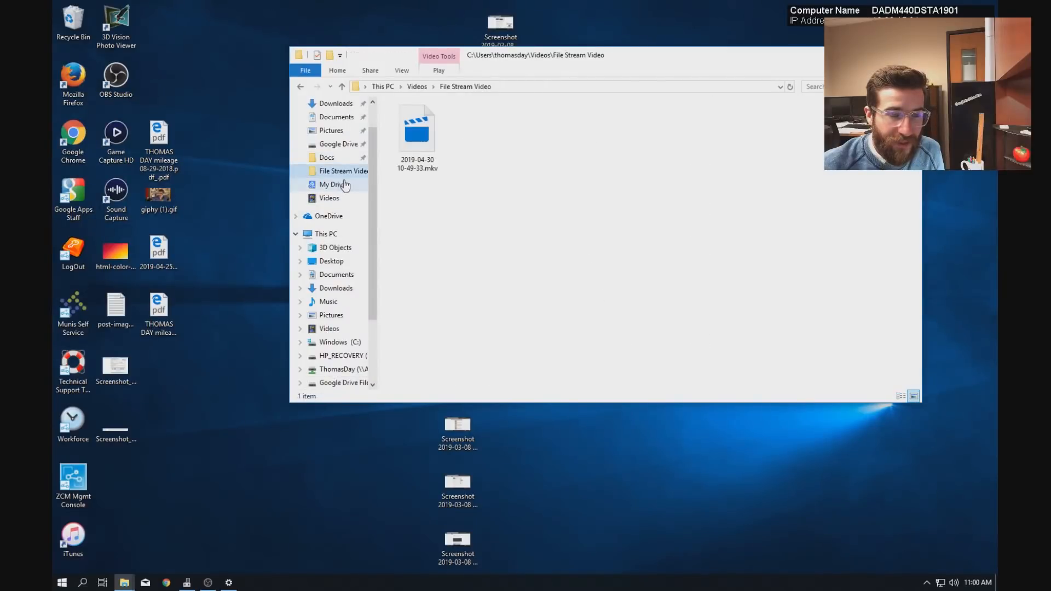
left_click(326, 156)
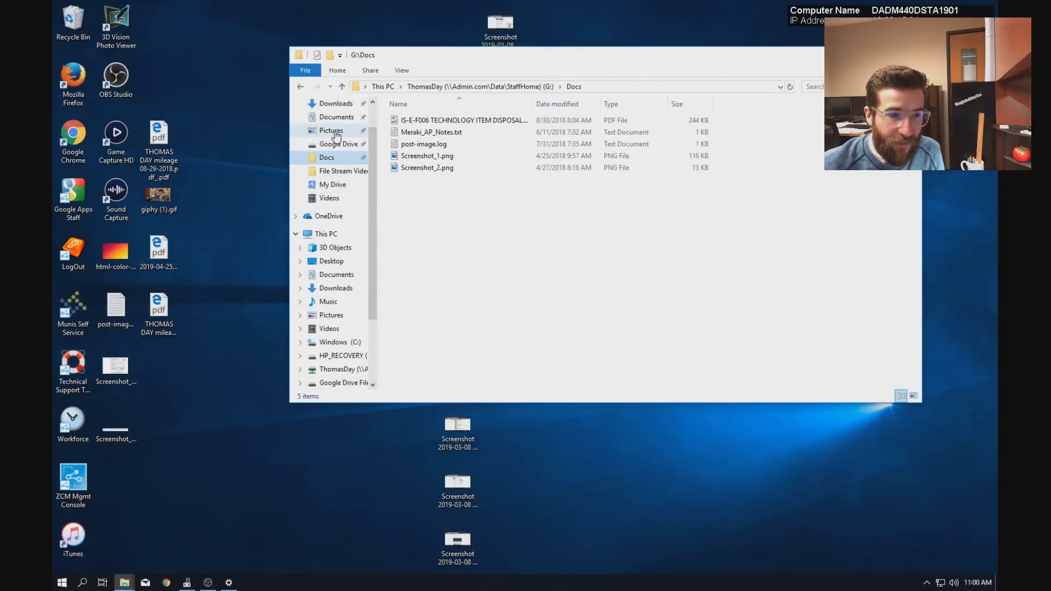
left_click(329, 301)
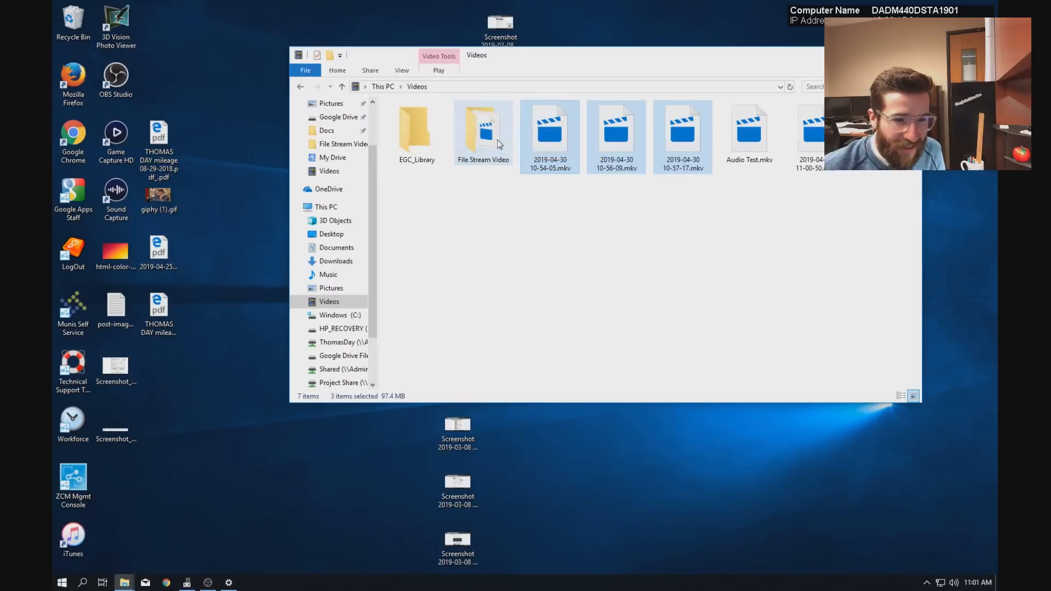
- Move the three 2019-04-30 .mkv videos into the File Stream Video folder for copying to My Drive
key("Delete")
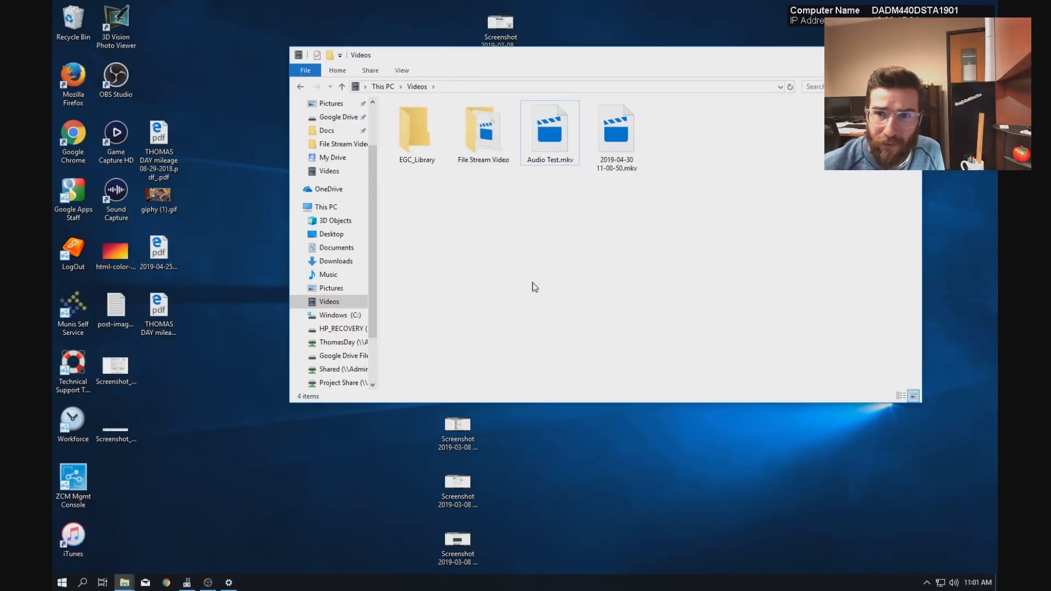
mouse_move(395, 400)
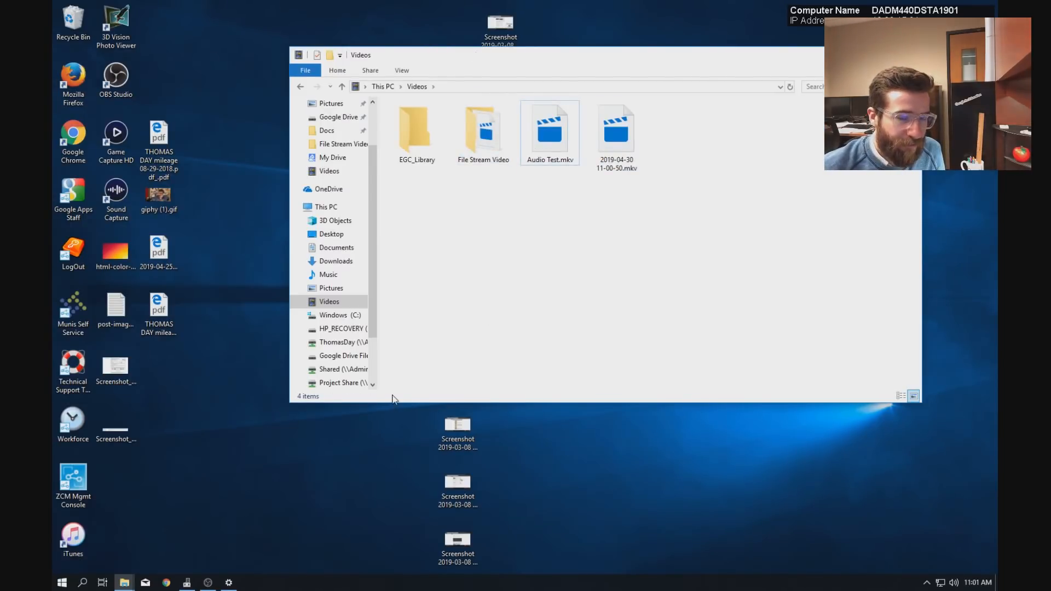
left_click_drag(556, 55, 584, 73)
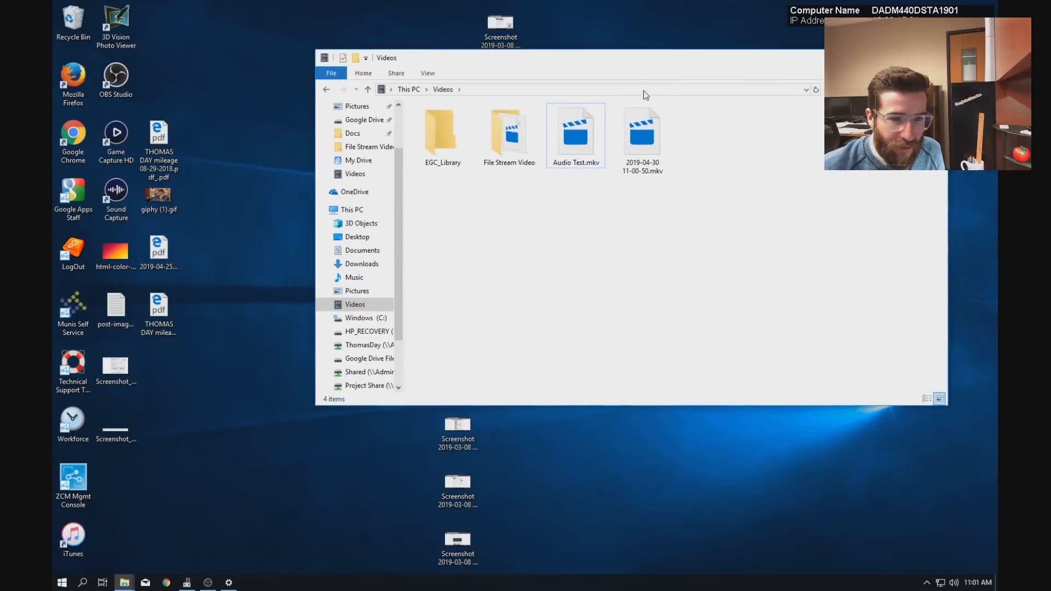
left_click(508, 133)
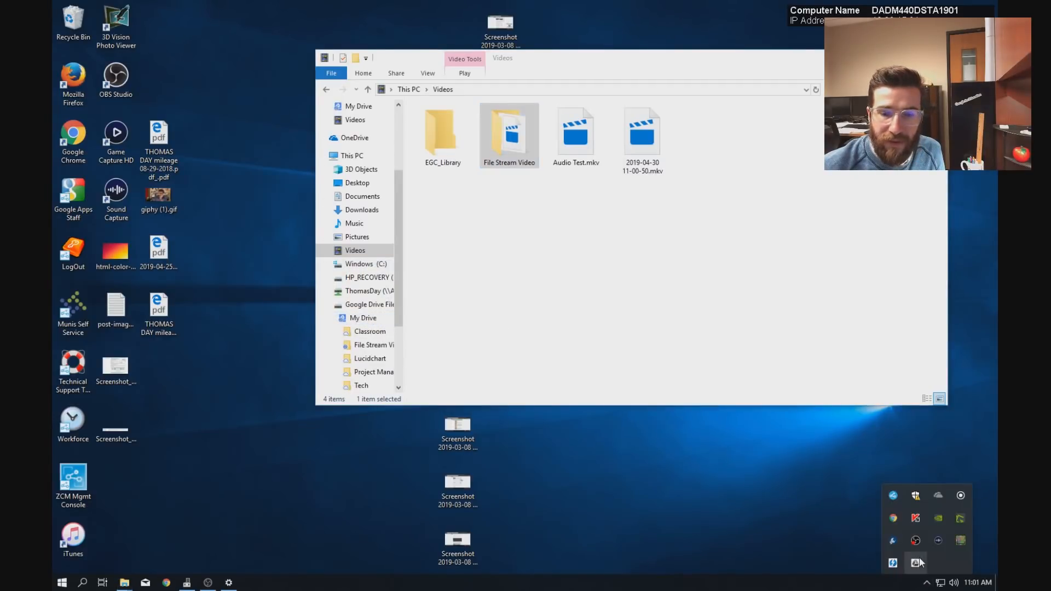
- Show the tray sync activity listing the four 2019-04-30 videos queued for upload
left_click(914, 563)
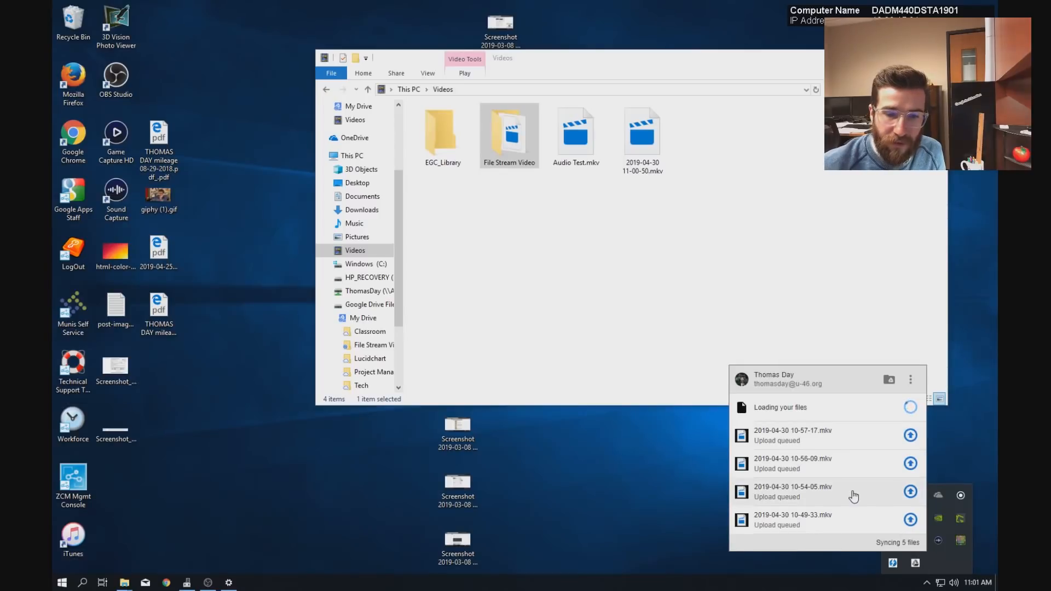